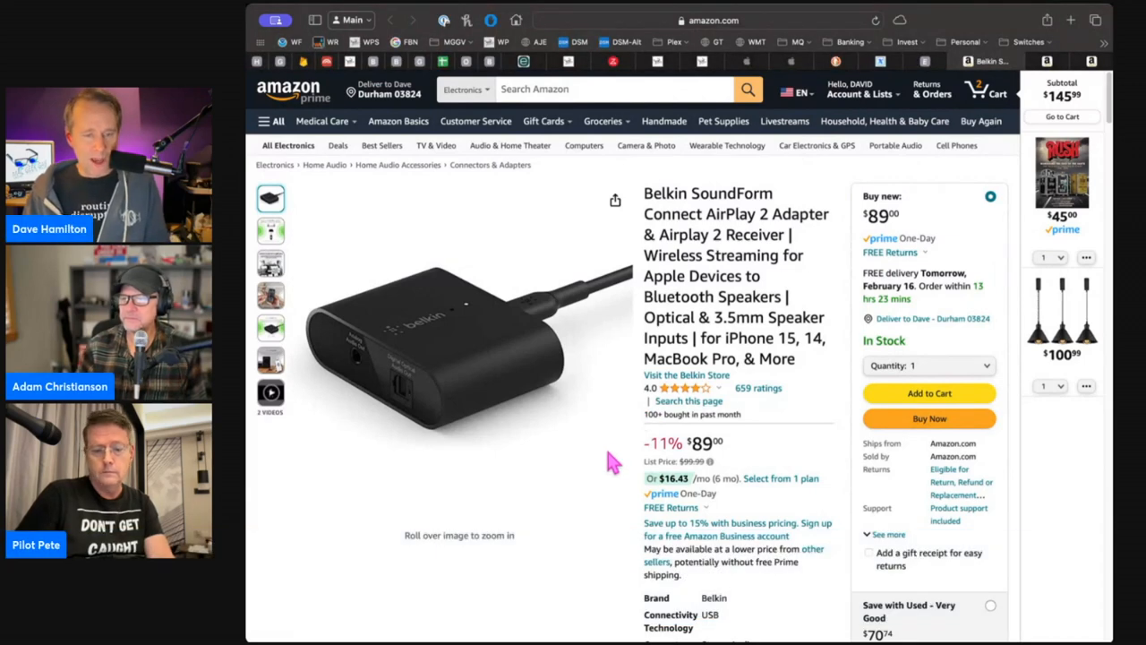
{"action": "mouse_move", "coordinate": [1084, 523]}
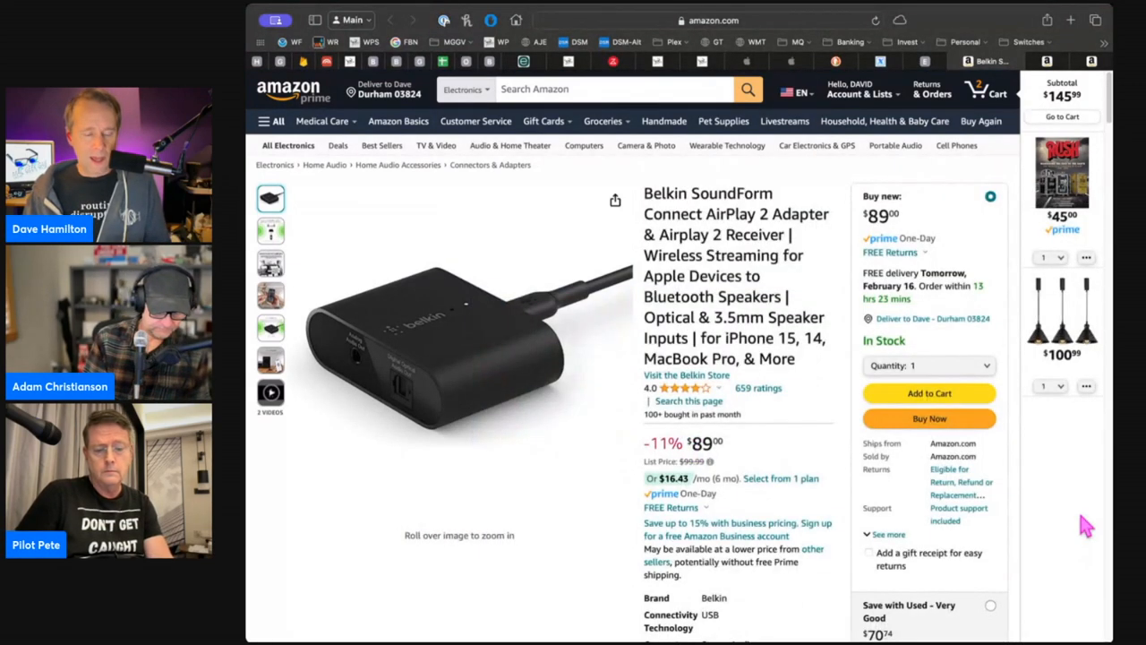
{"action": "mouse_move", "coordinate": [1072, 518]}
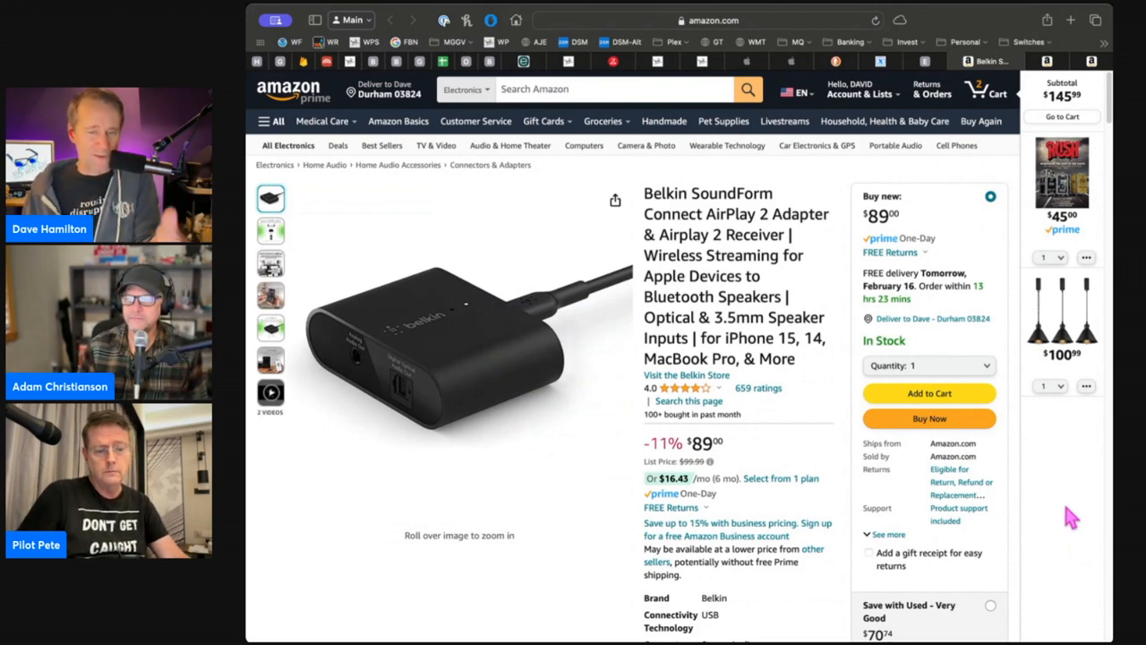
{"action": "mouse_move", "coordinate": [1064, 427]}
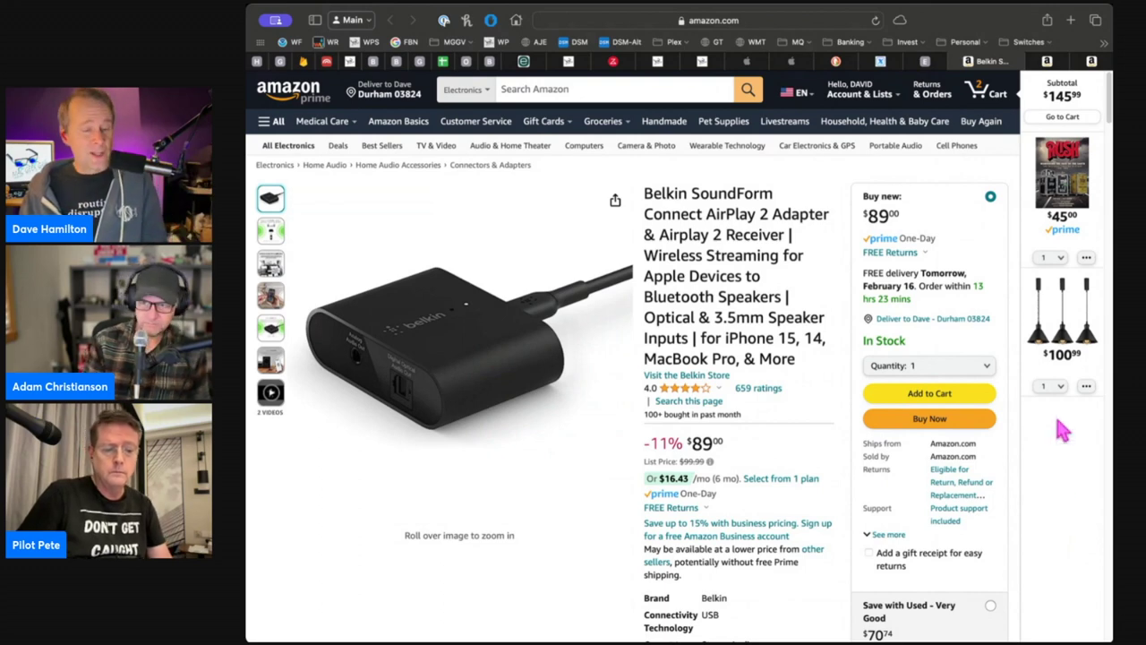
View the Belkin SoundForm Connect multi-room audio photo, then its High Fidelity photo
{"action": "left_click", "coordinate": [269, 231]}
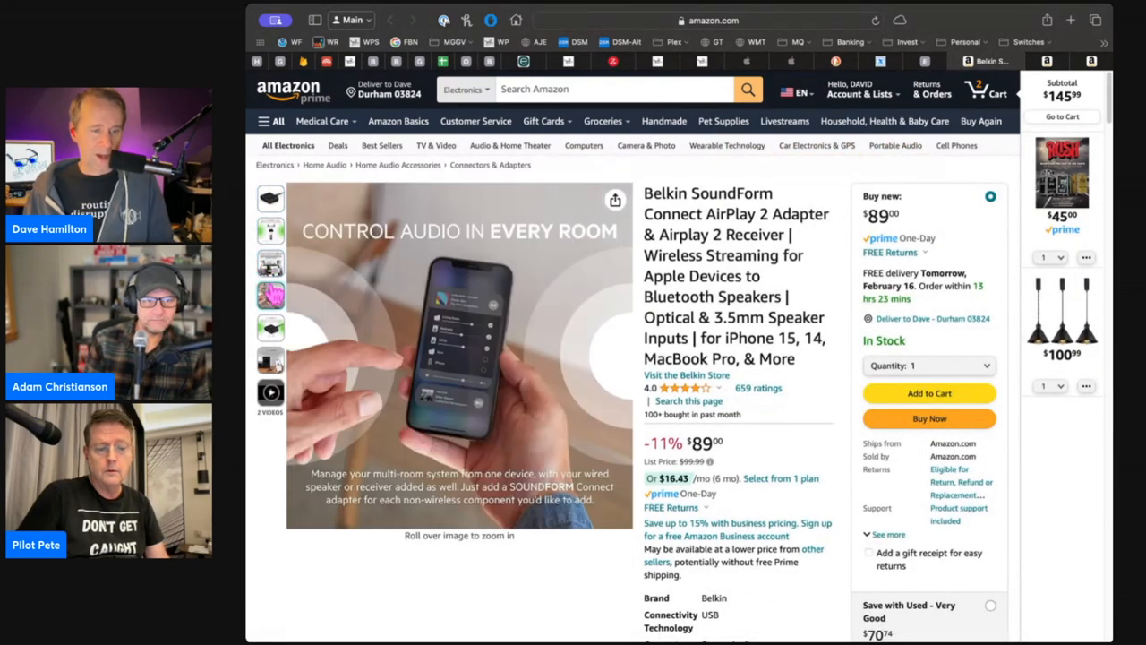
{"action": "left_click", "coordinate": [271, 328]}
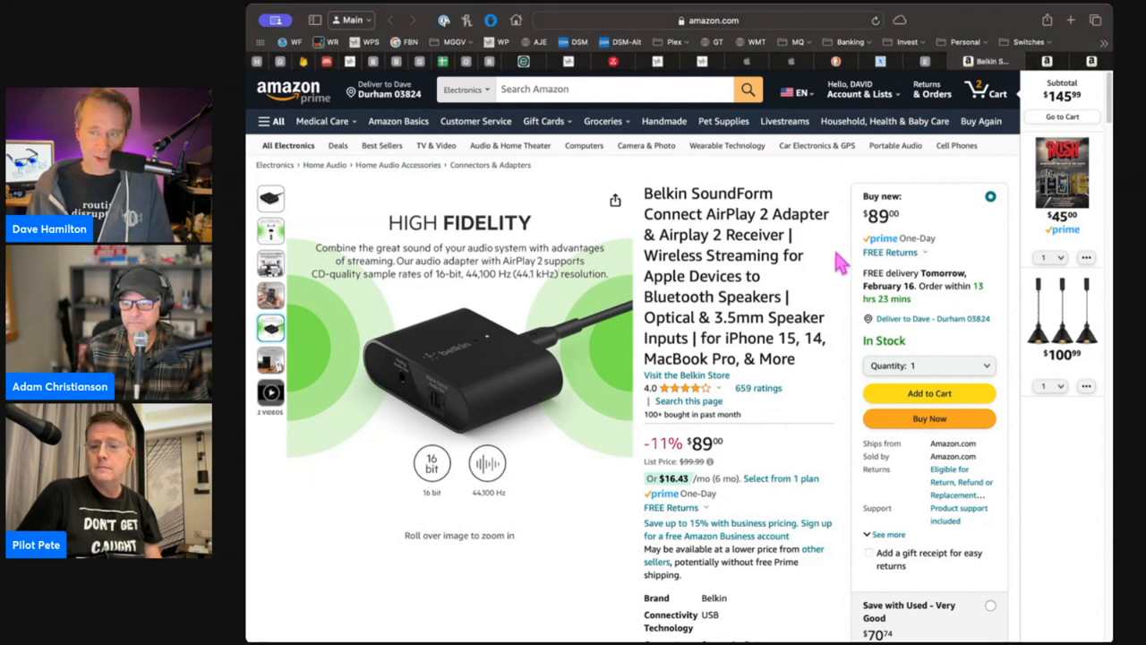
{"action": "mouse_move", "coordinate": [838, 226]}
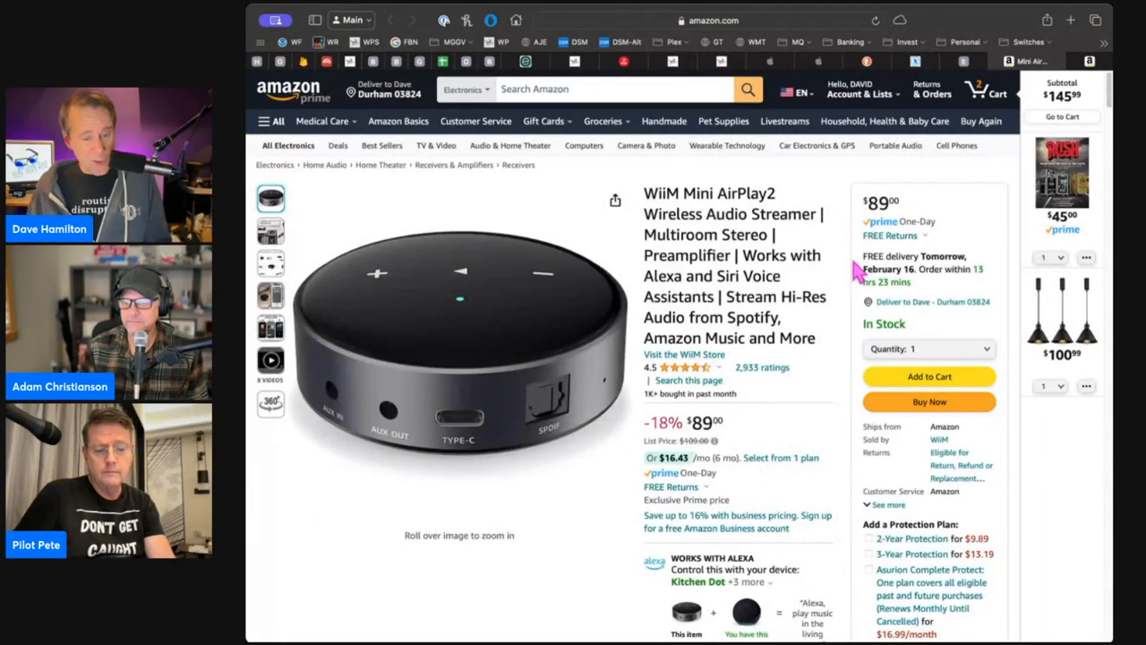
{"action": "mouse_move", "coordinate": [853, 342]}
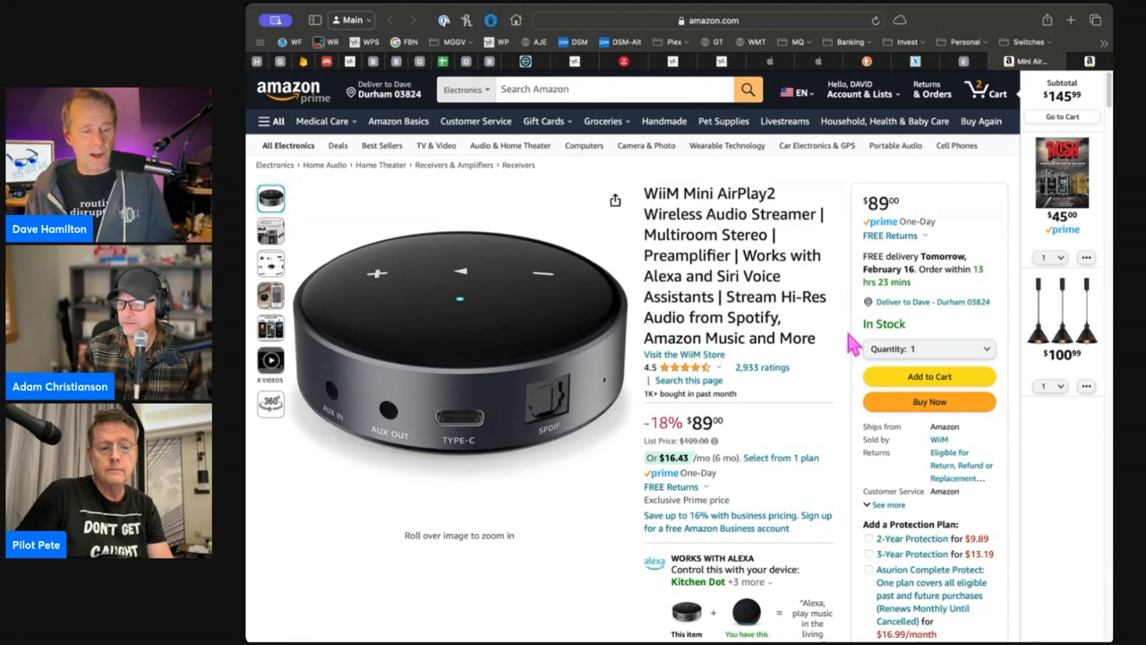
{"action": "mouse_move", "coordinate": [862, 346]}
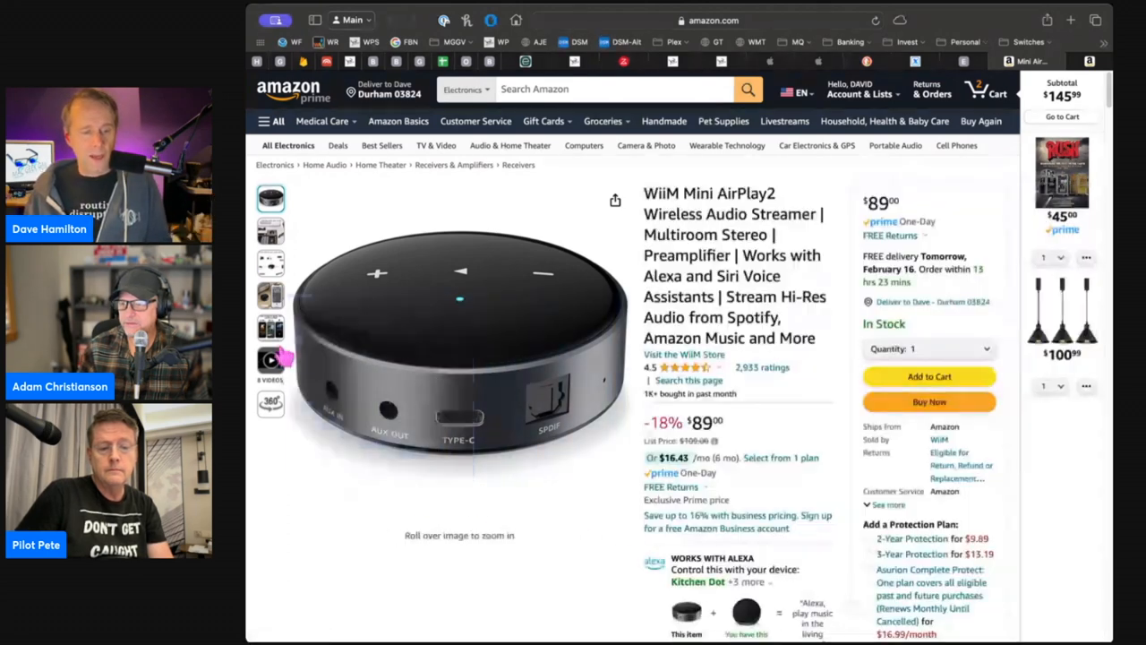
Browse the $89 WiiM Mini gallery to the 'Works with all your audio devices' image
{"action": "left_click", "coordinate": [270, 263]}
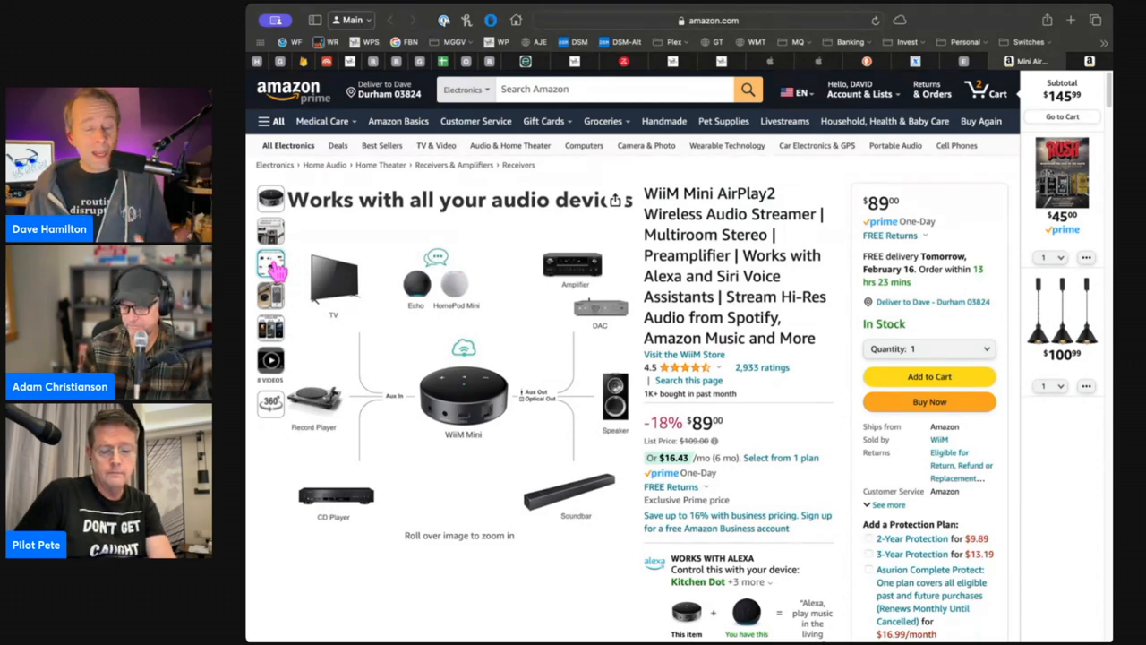
{"action": "left_click", "coordinate": [270, 296]}
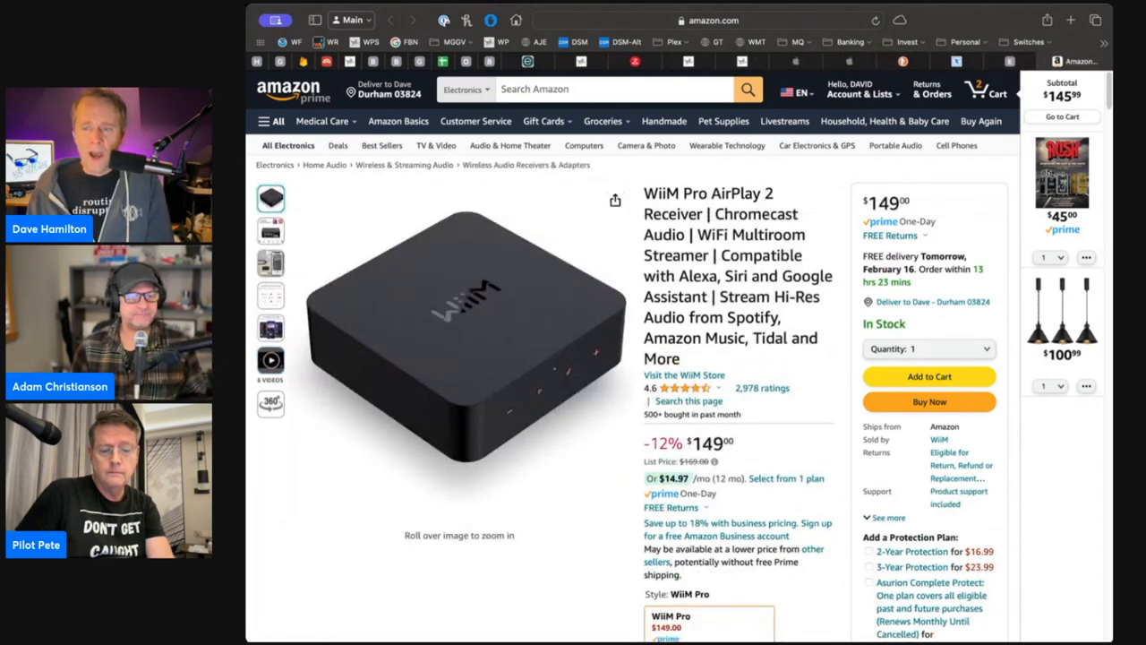
{"action": "mouse_move", "coordinate": [721, 336]}
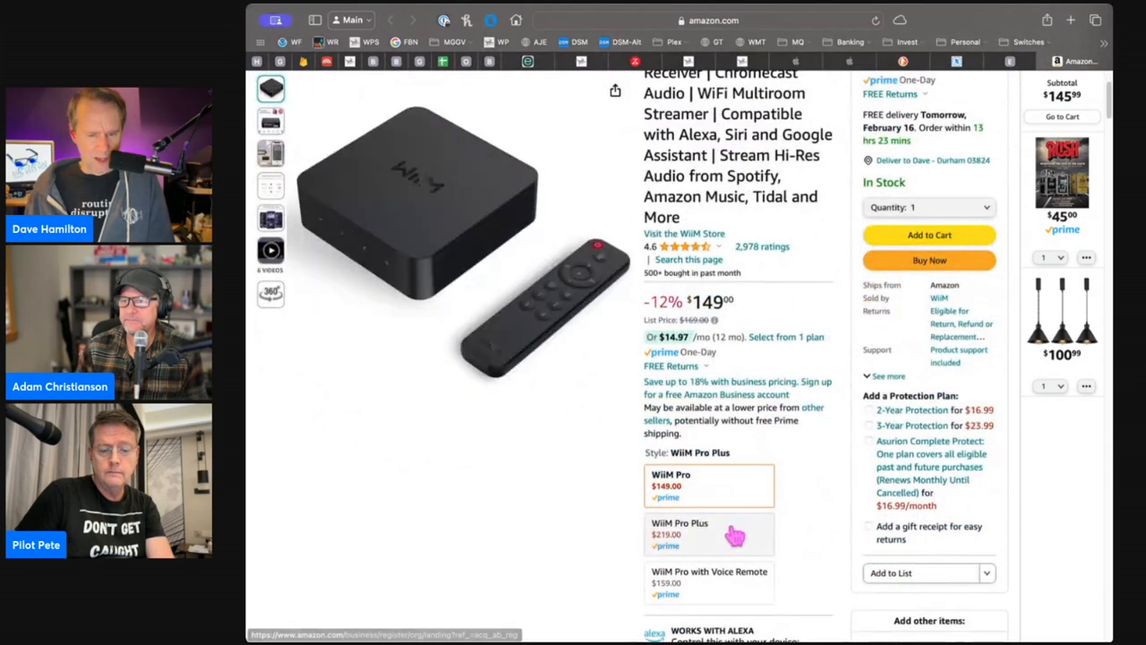
Select the basic $149 WiiM Pro style over Pro Plus ($219) and Voice Remote ($159)
{"action": "left_click", "coordinate": [708, 485]}
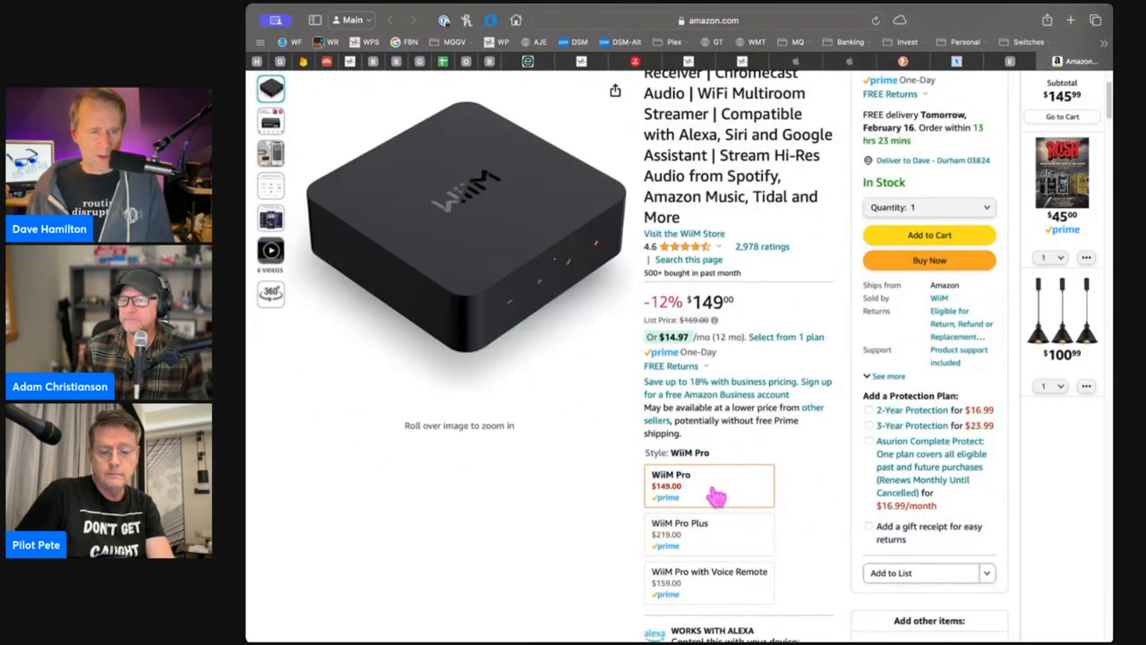
{"action": "scroll", "scroll_direction": "up", "scroll_amount": 3}
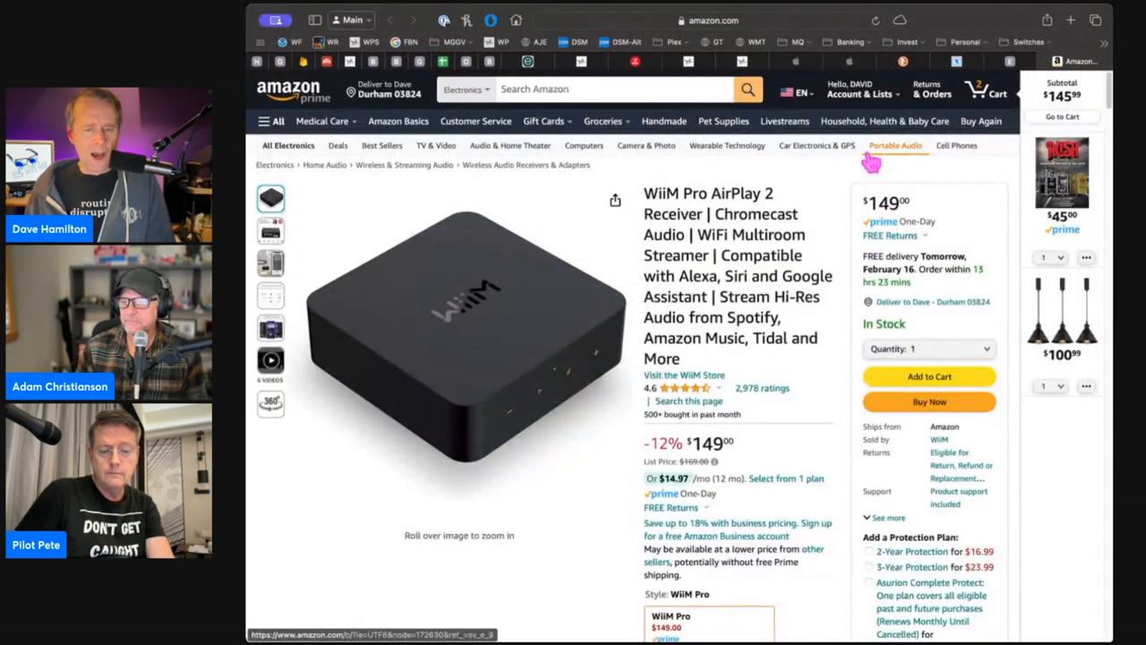
{"action": "mouse_move", "coordinate": [860, 165]}
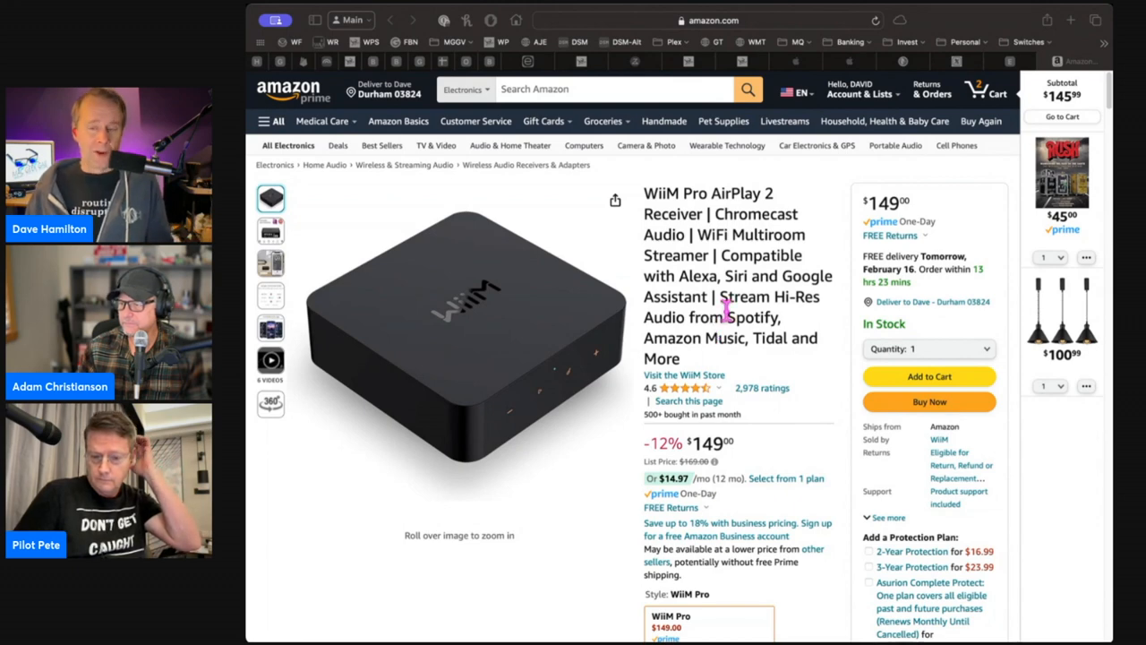
{"action": "mouse_move", "coordinate": [998, 185]}
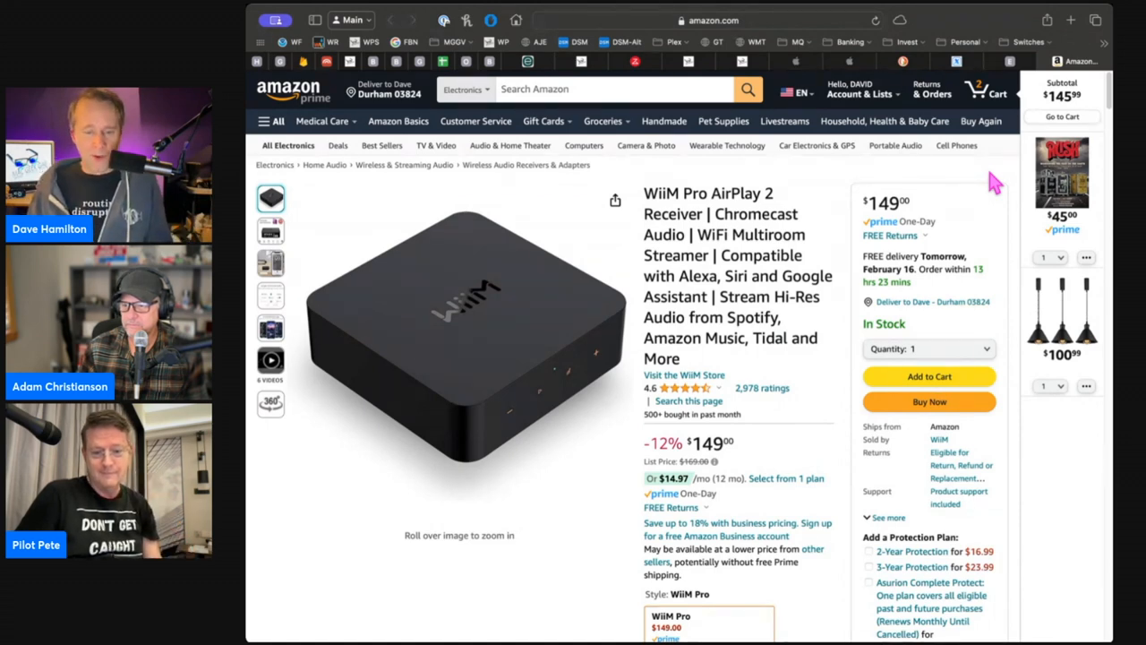
{"action": "scroll", "scroll_direction": "down", "scroll_amount": 3}
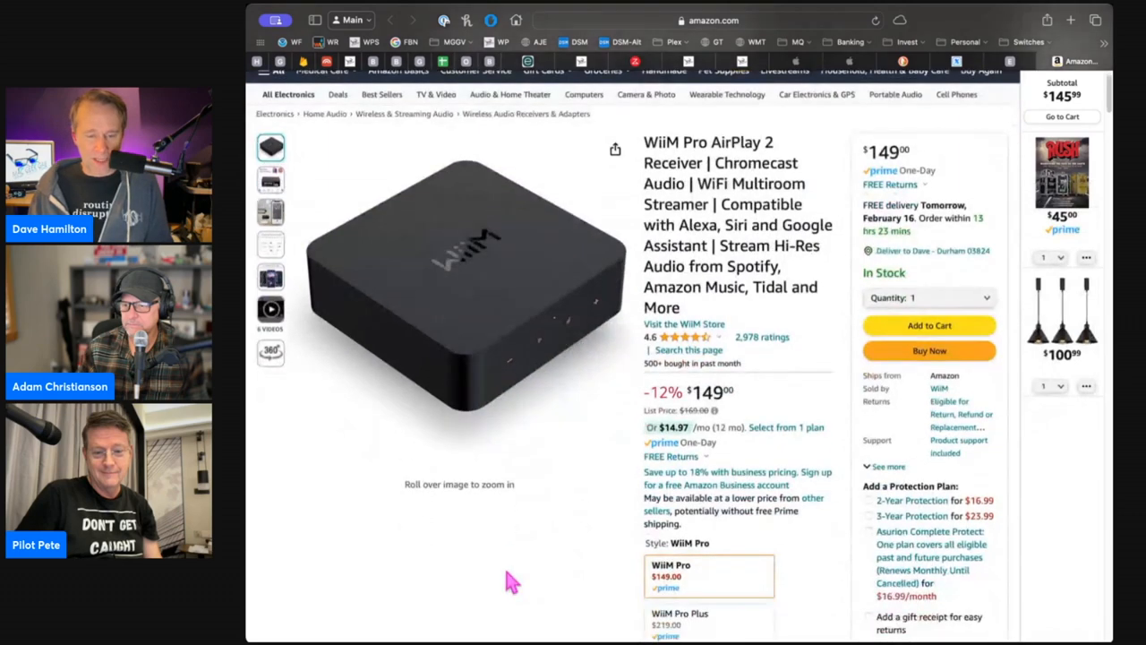